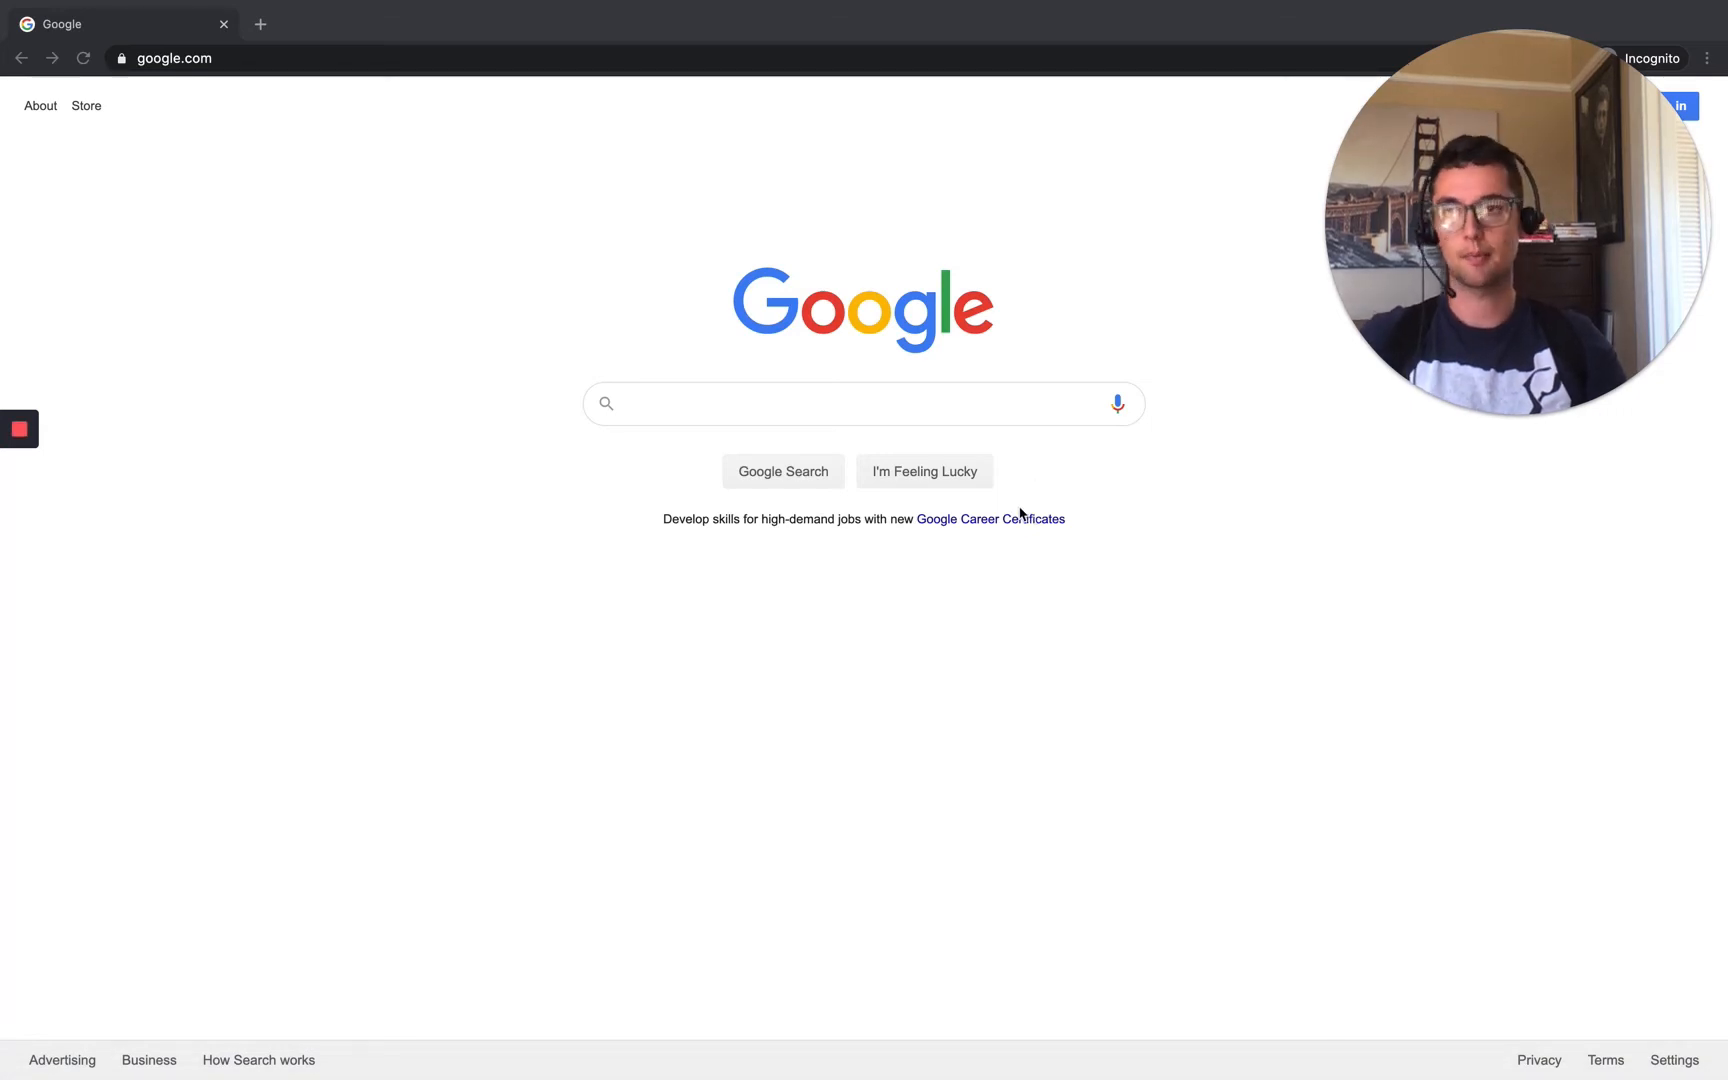
mouse_move(264, 80)
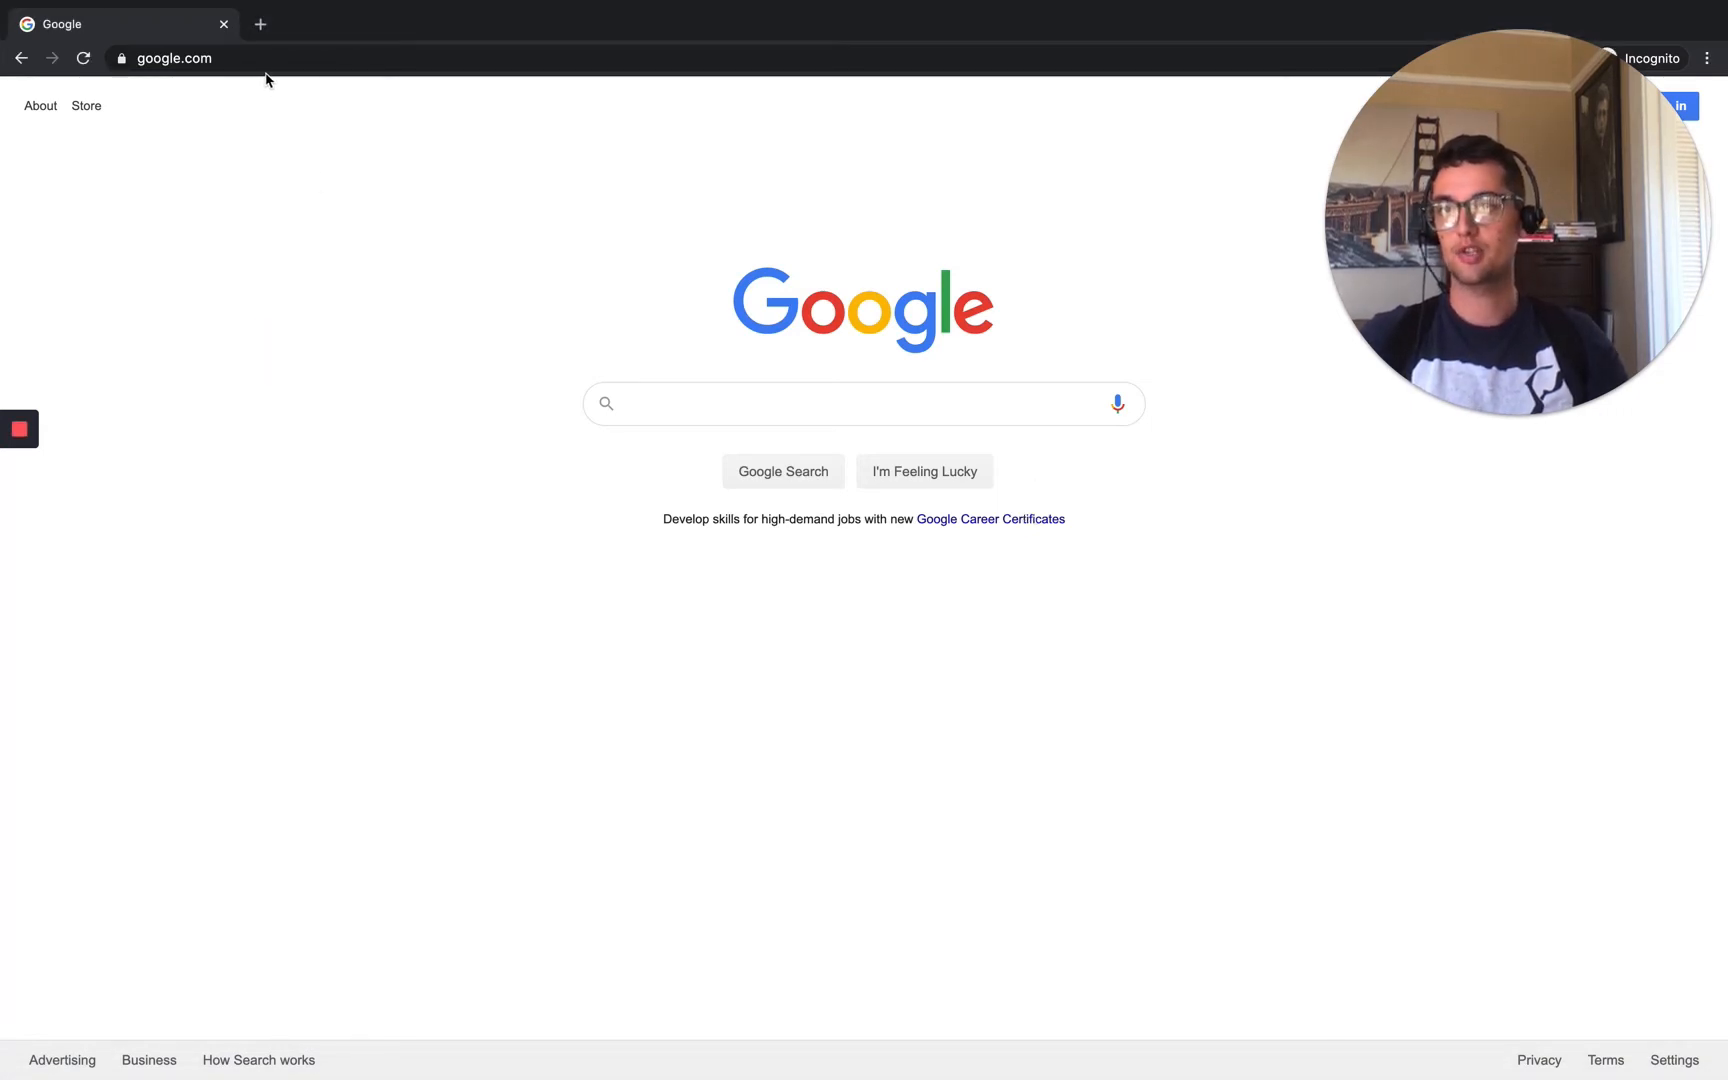
mouse_move(268, 104)
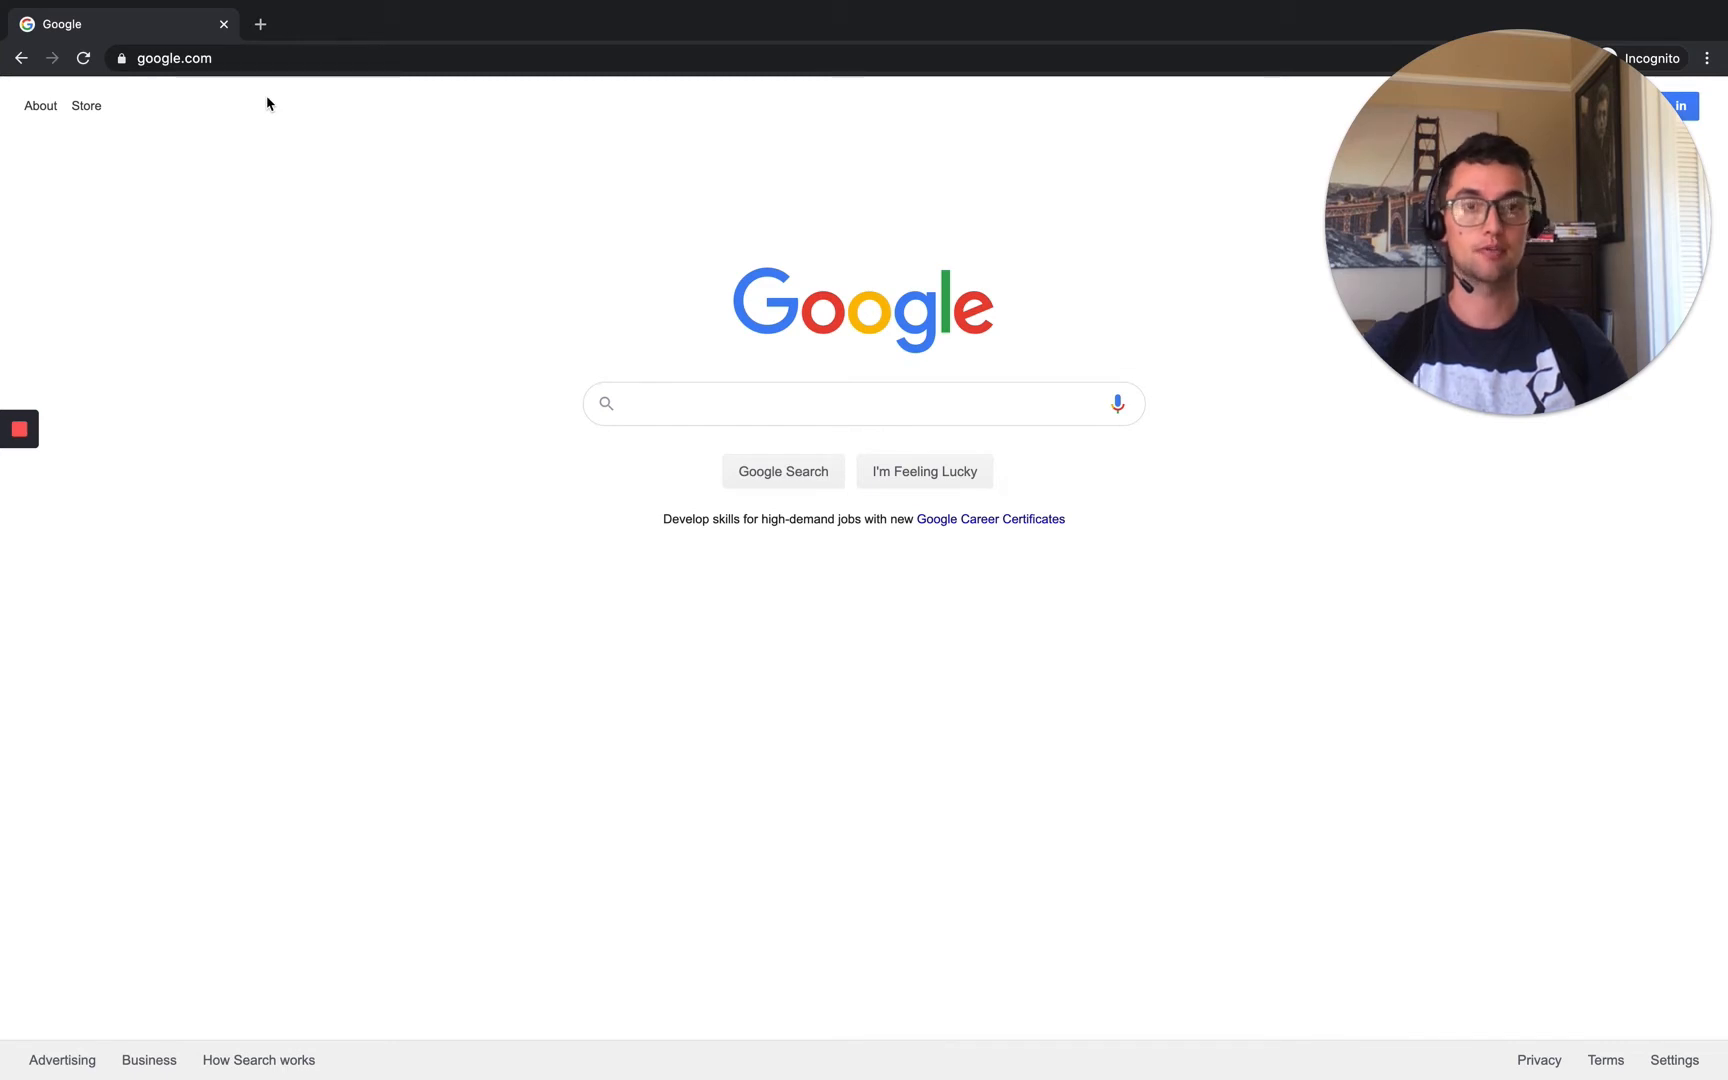
mouse_move(218, 58)
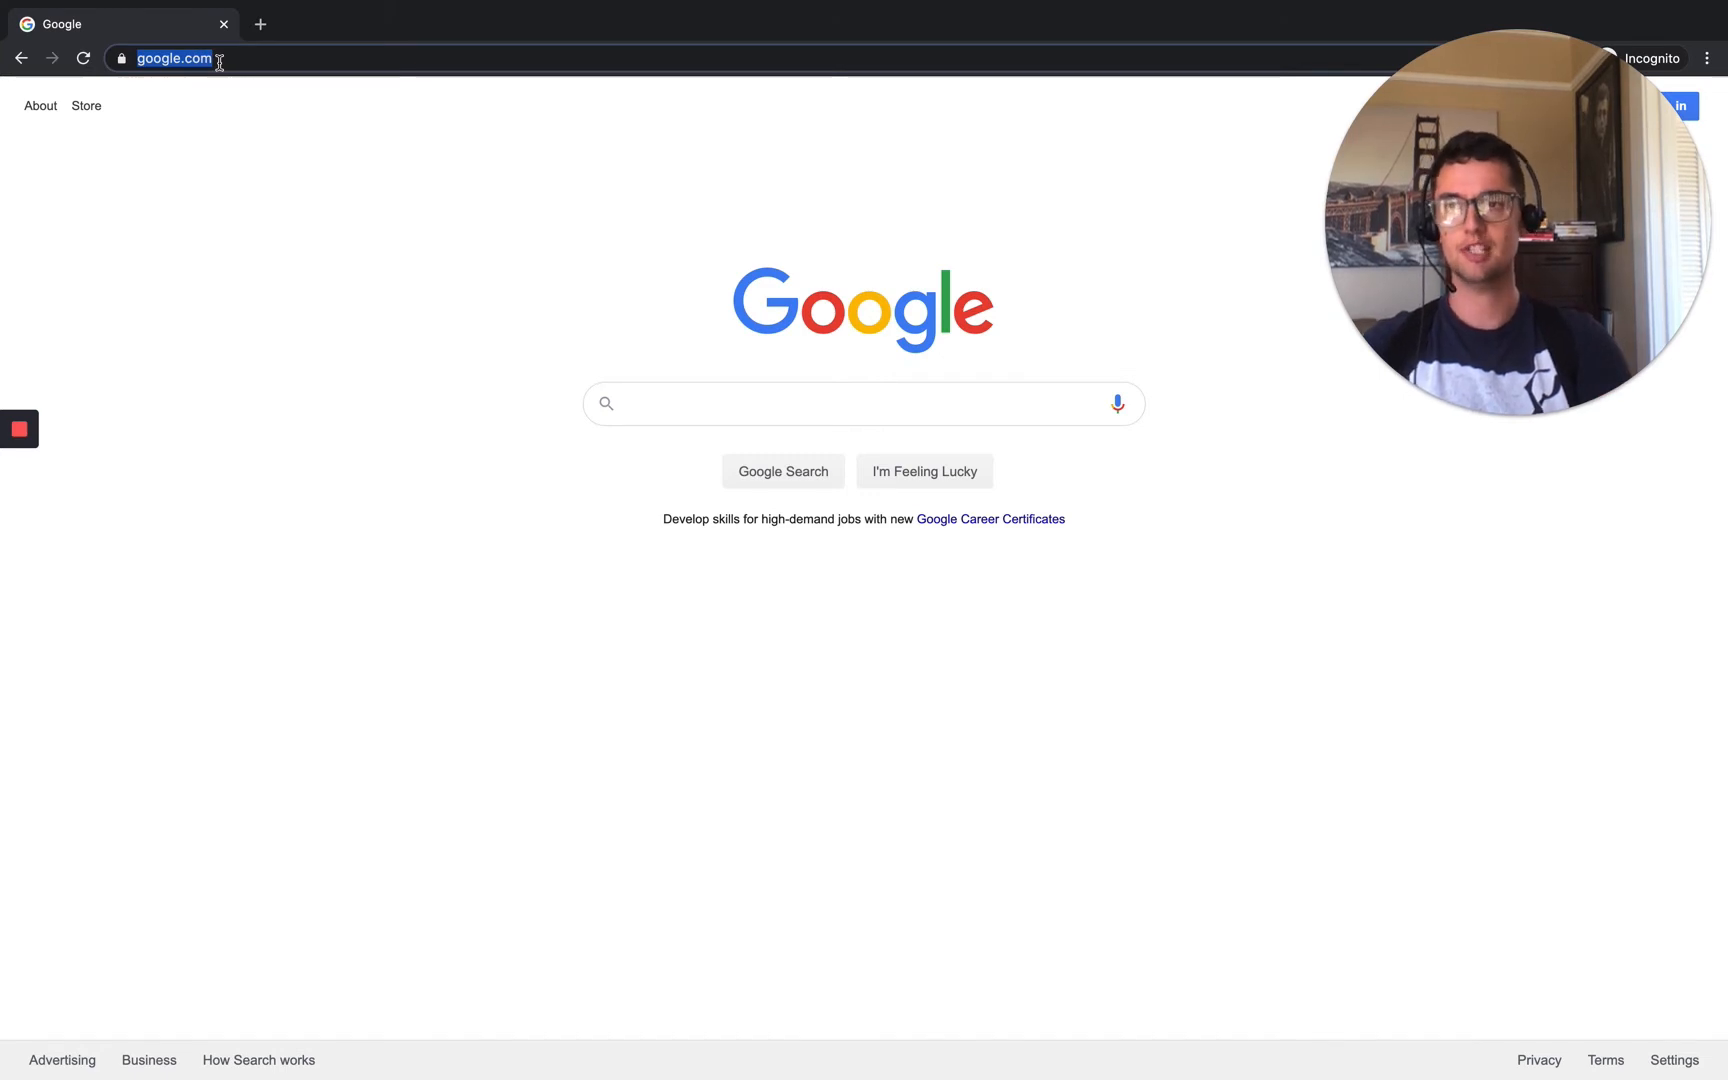
Enter the wa.me/ link with the phone number and let it open WhatsApp Desktop.
text(wa.m)
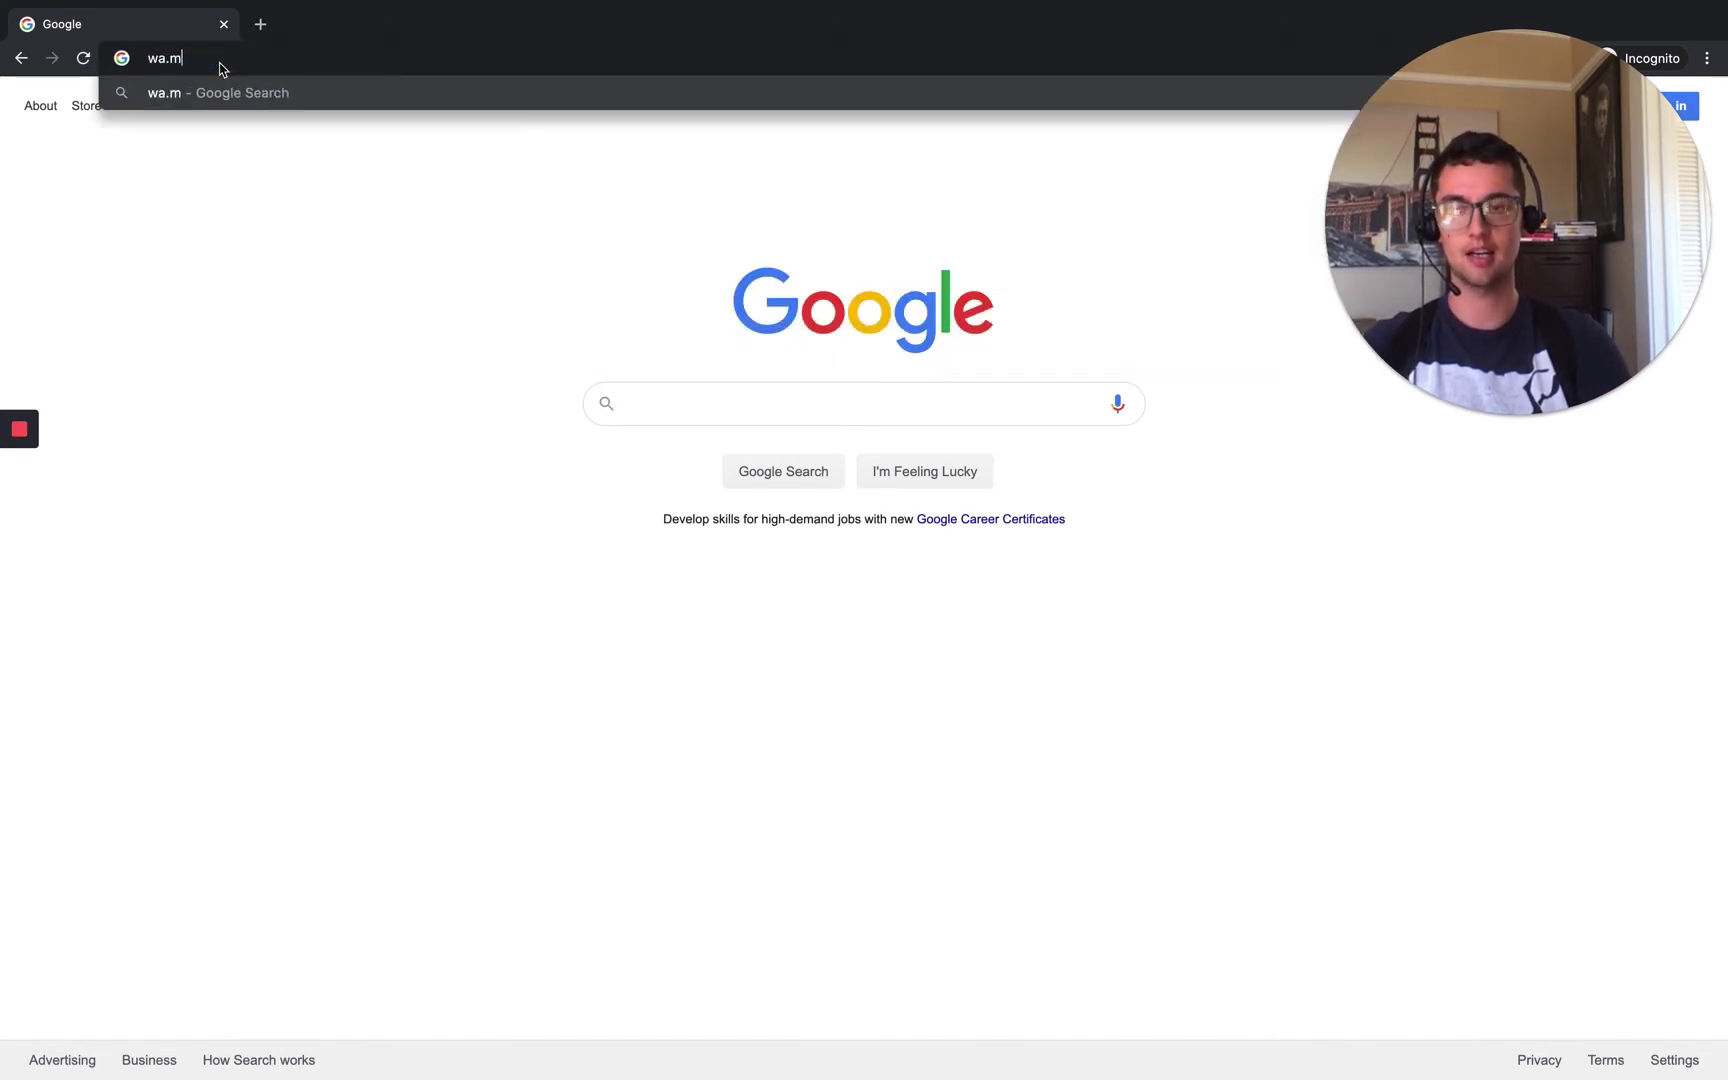
text(e/)
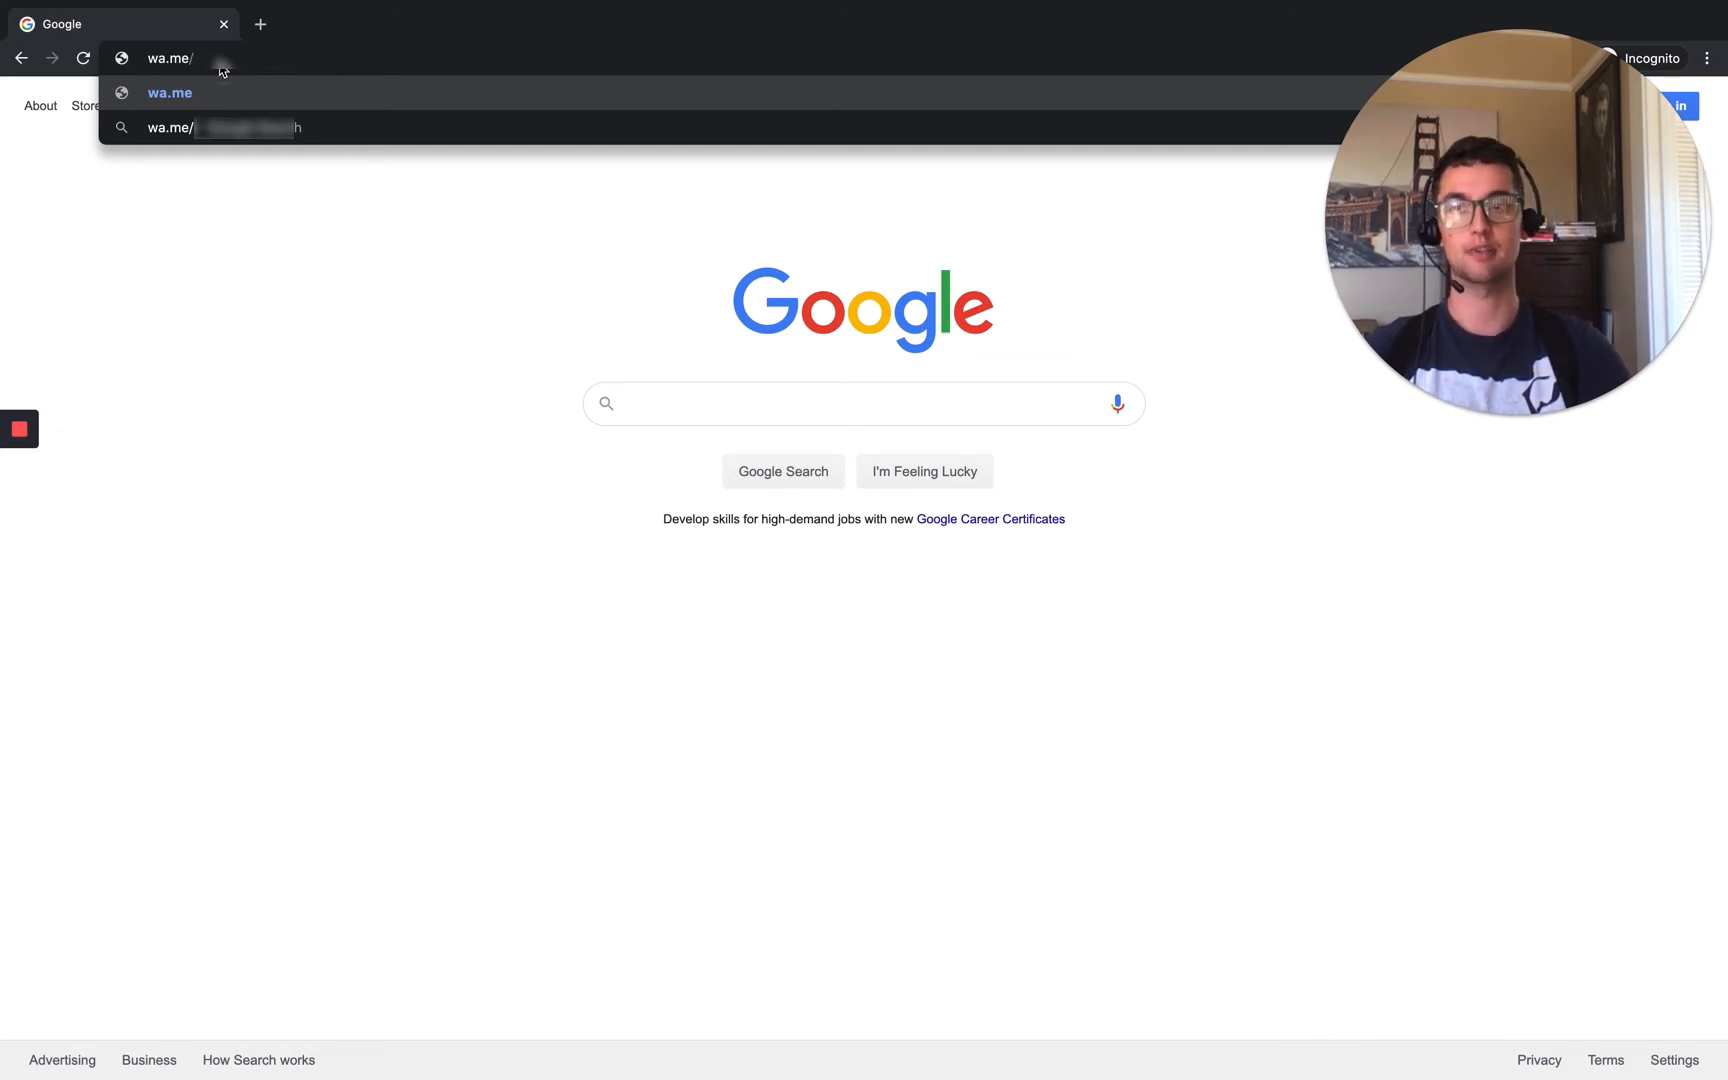
text(1)
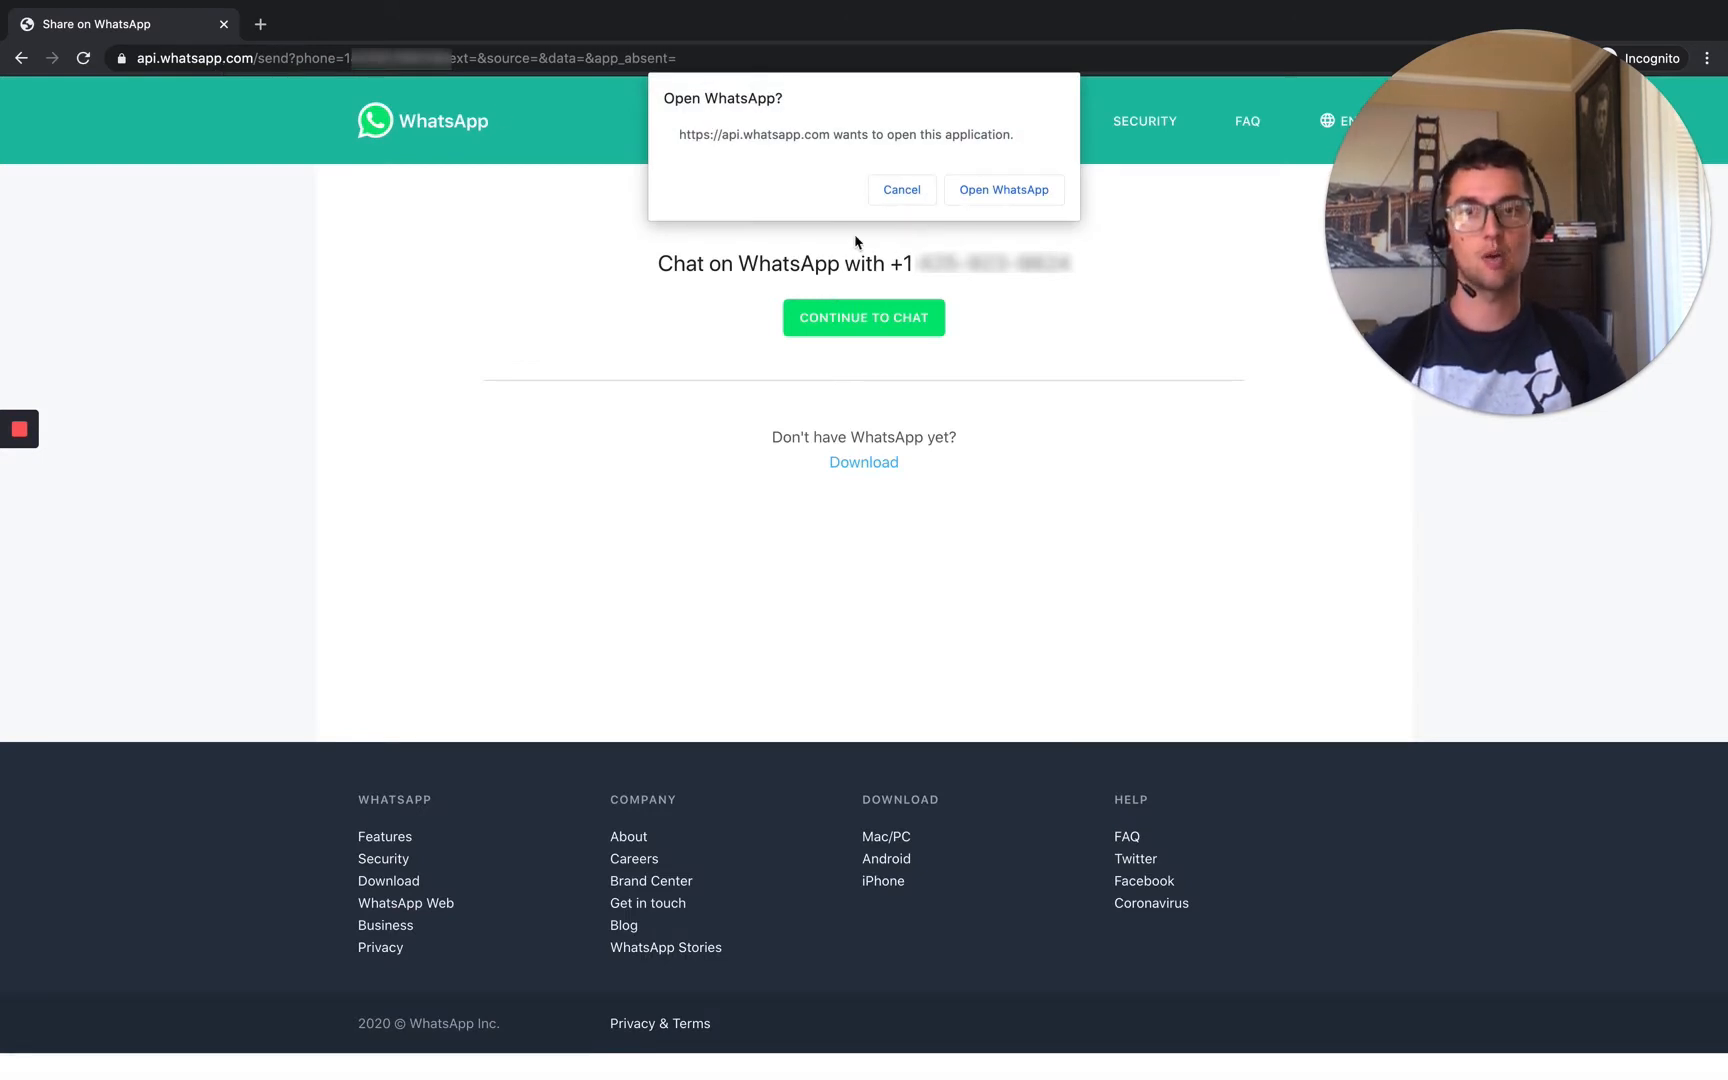
mouse_move(1002, 190)
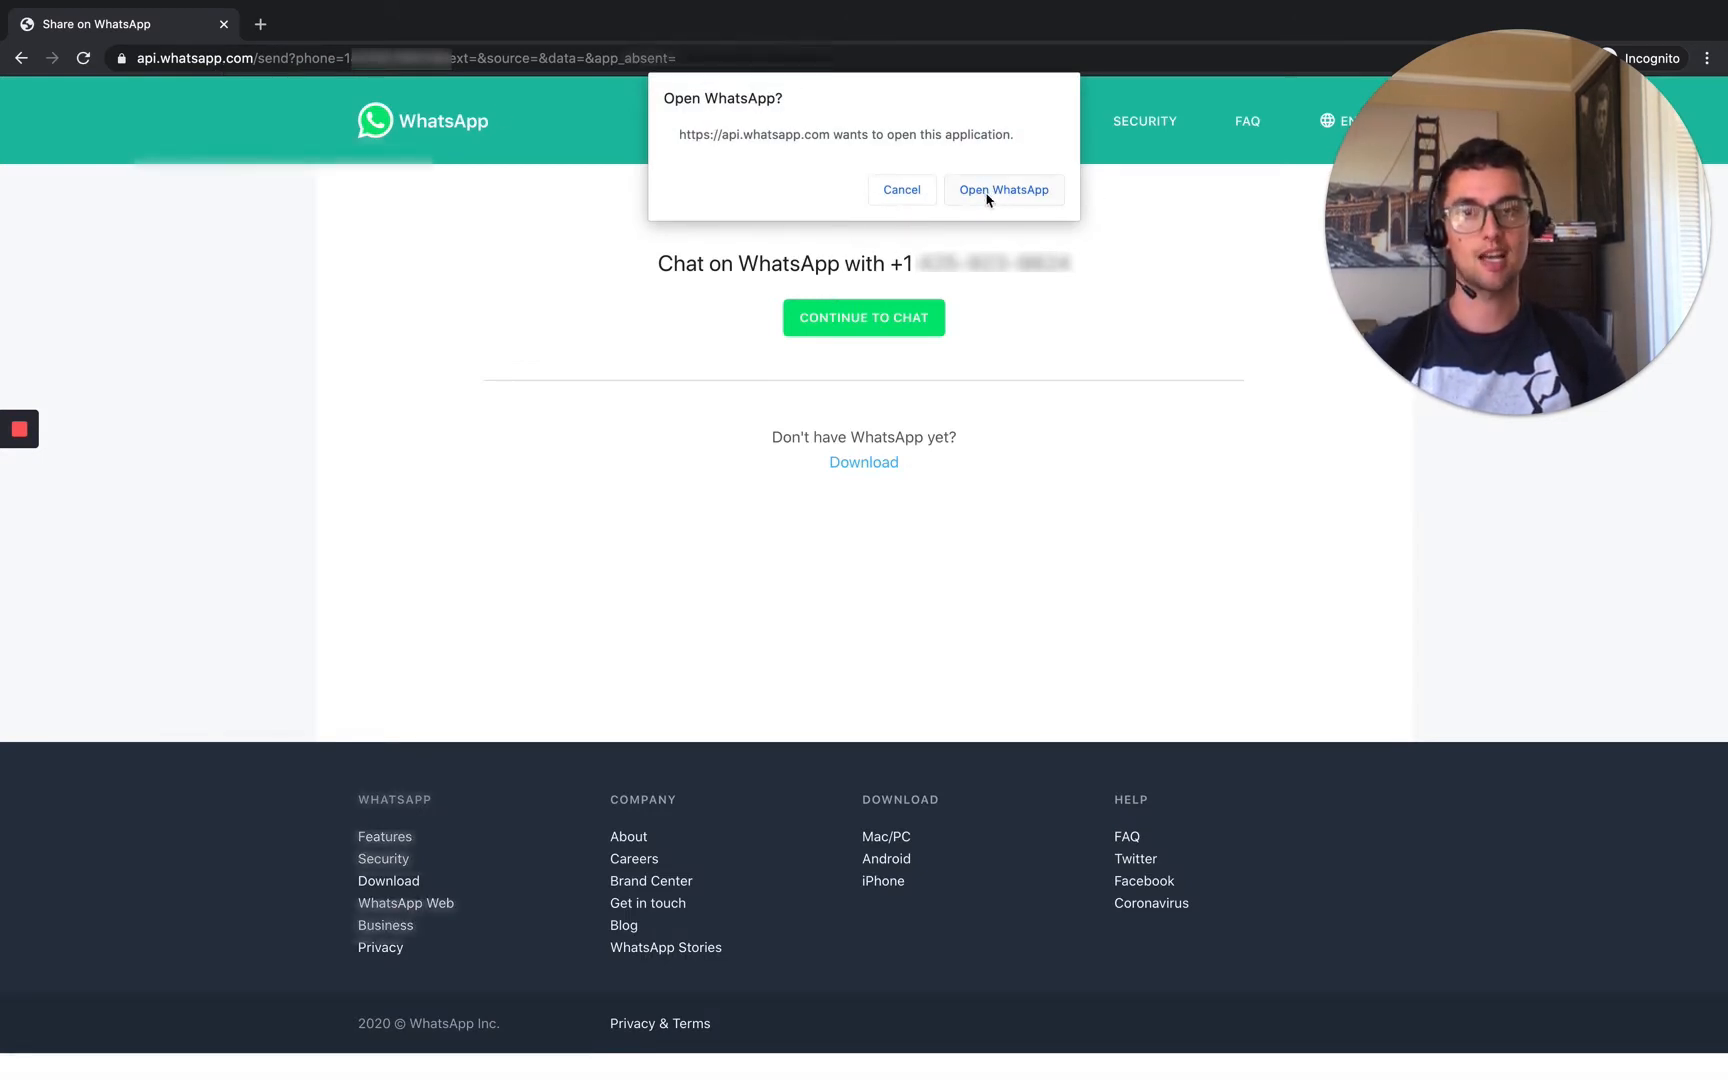
click(1002, 190)
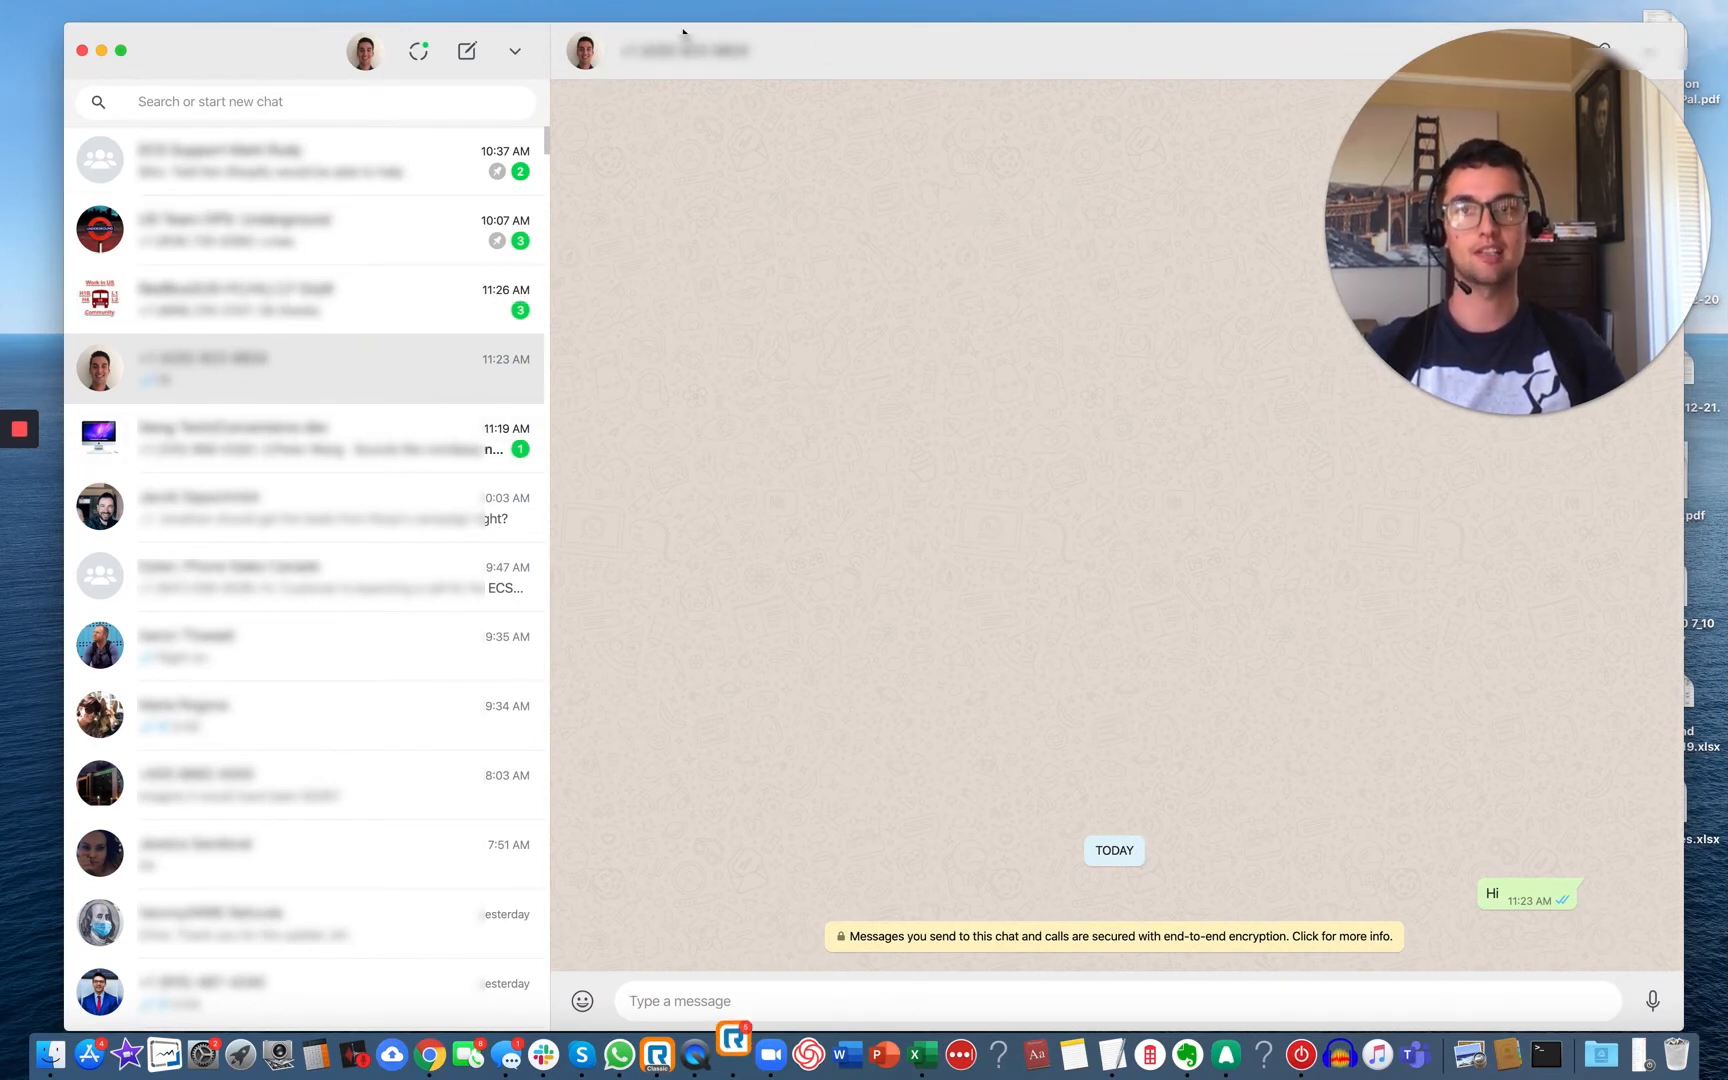
mouse_move(968, 434)
text(Hi this)
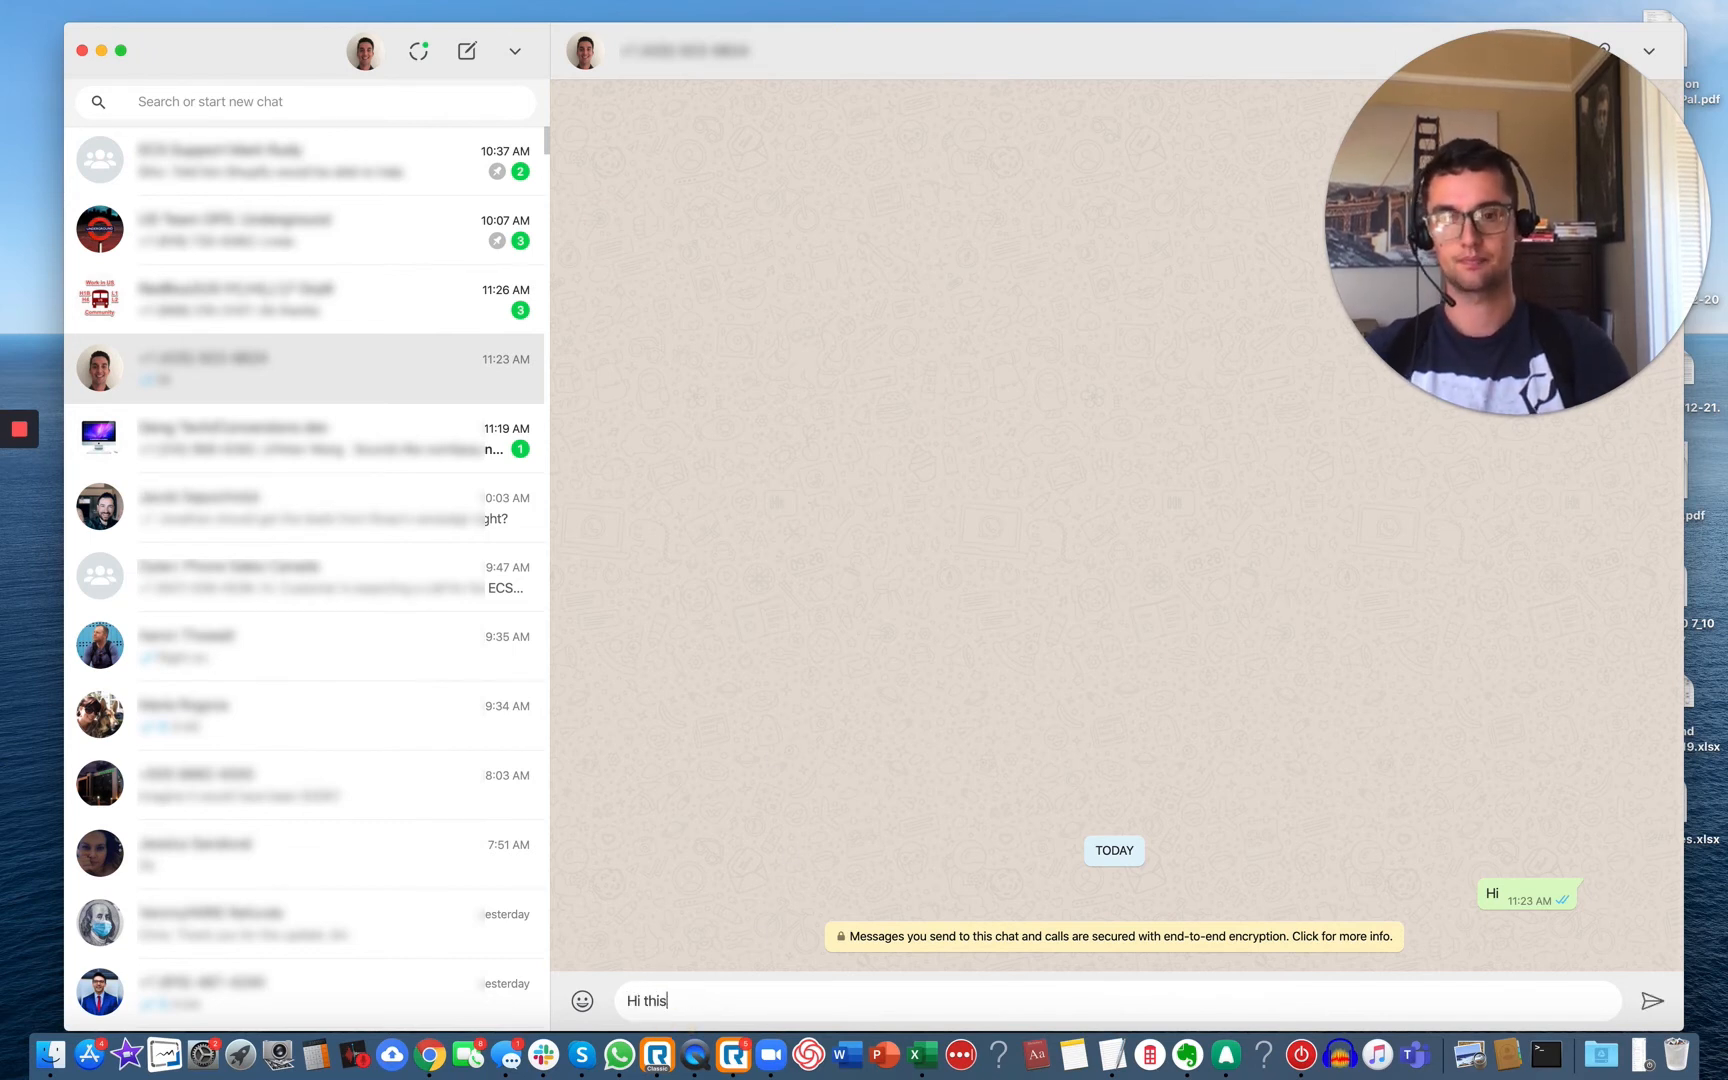
Send the typed test message in the opened WhatsApp Desktop chat.
key(Return)
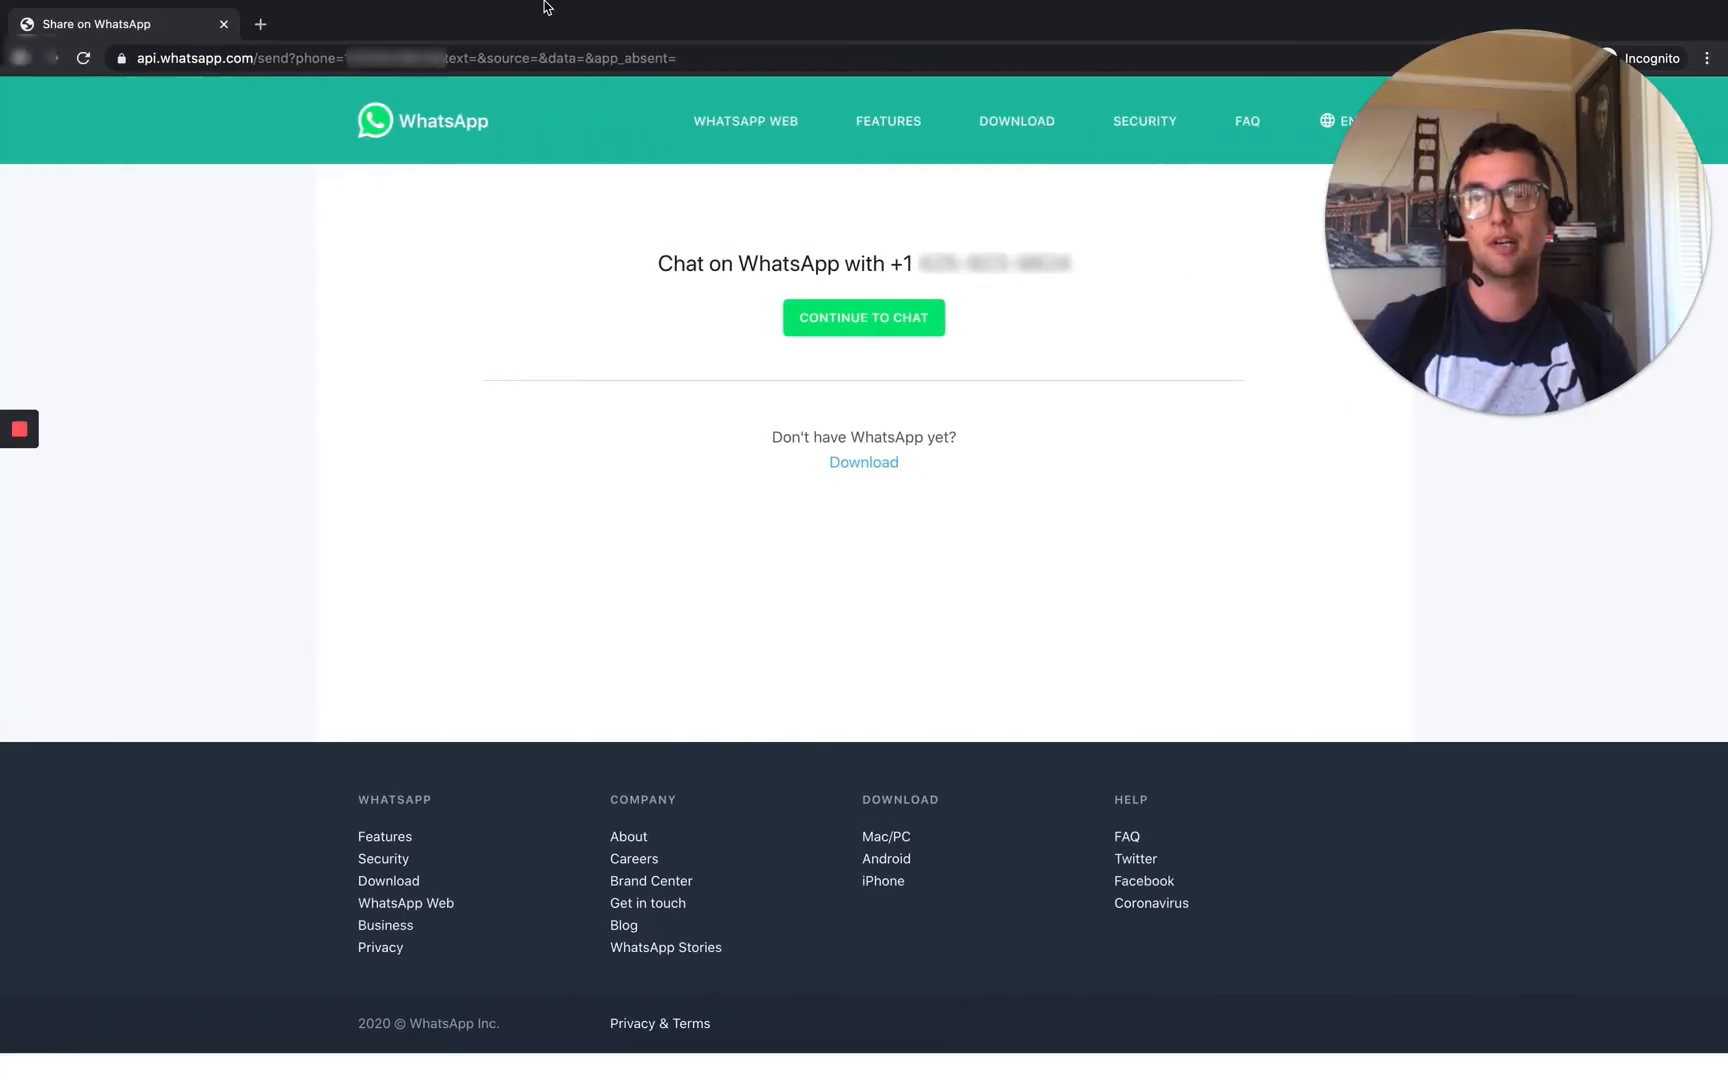
Re-enter the same wa.me/ link and hand the chat off to WhatsApp Desktop again.
text(wa.)
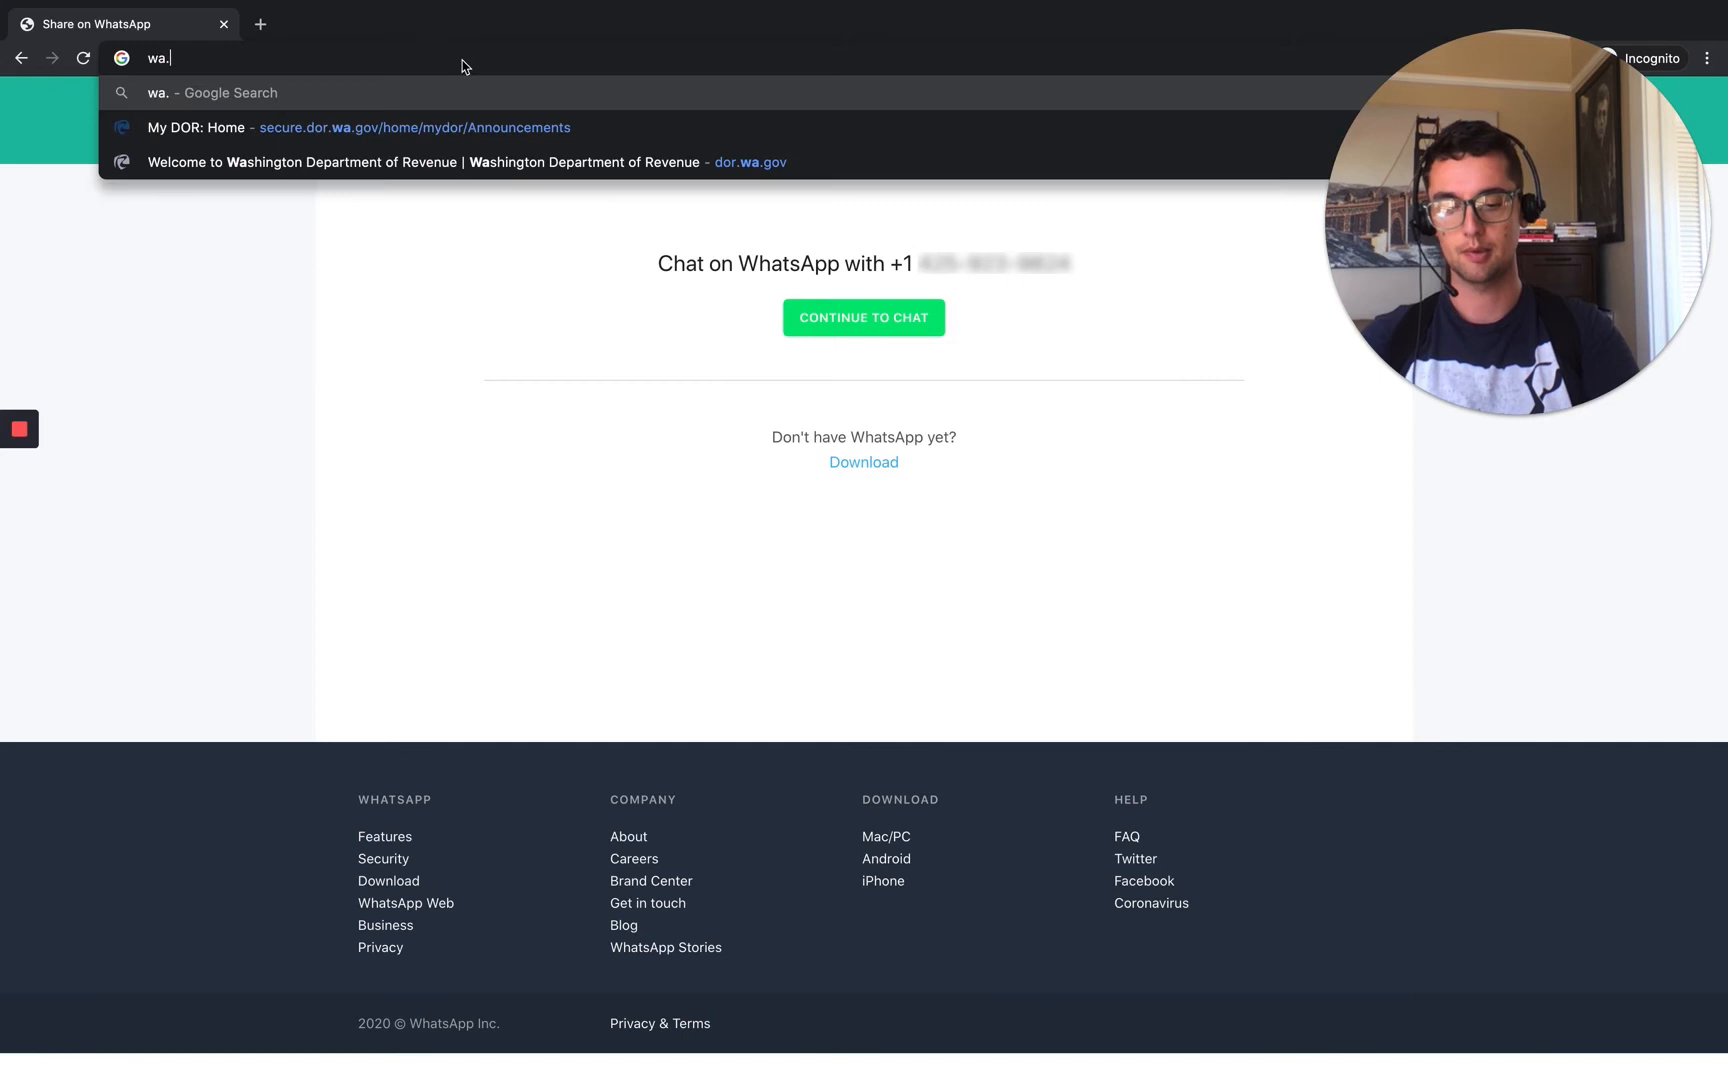
text(me/)
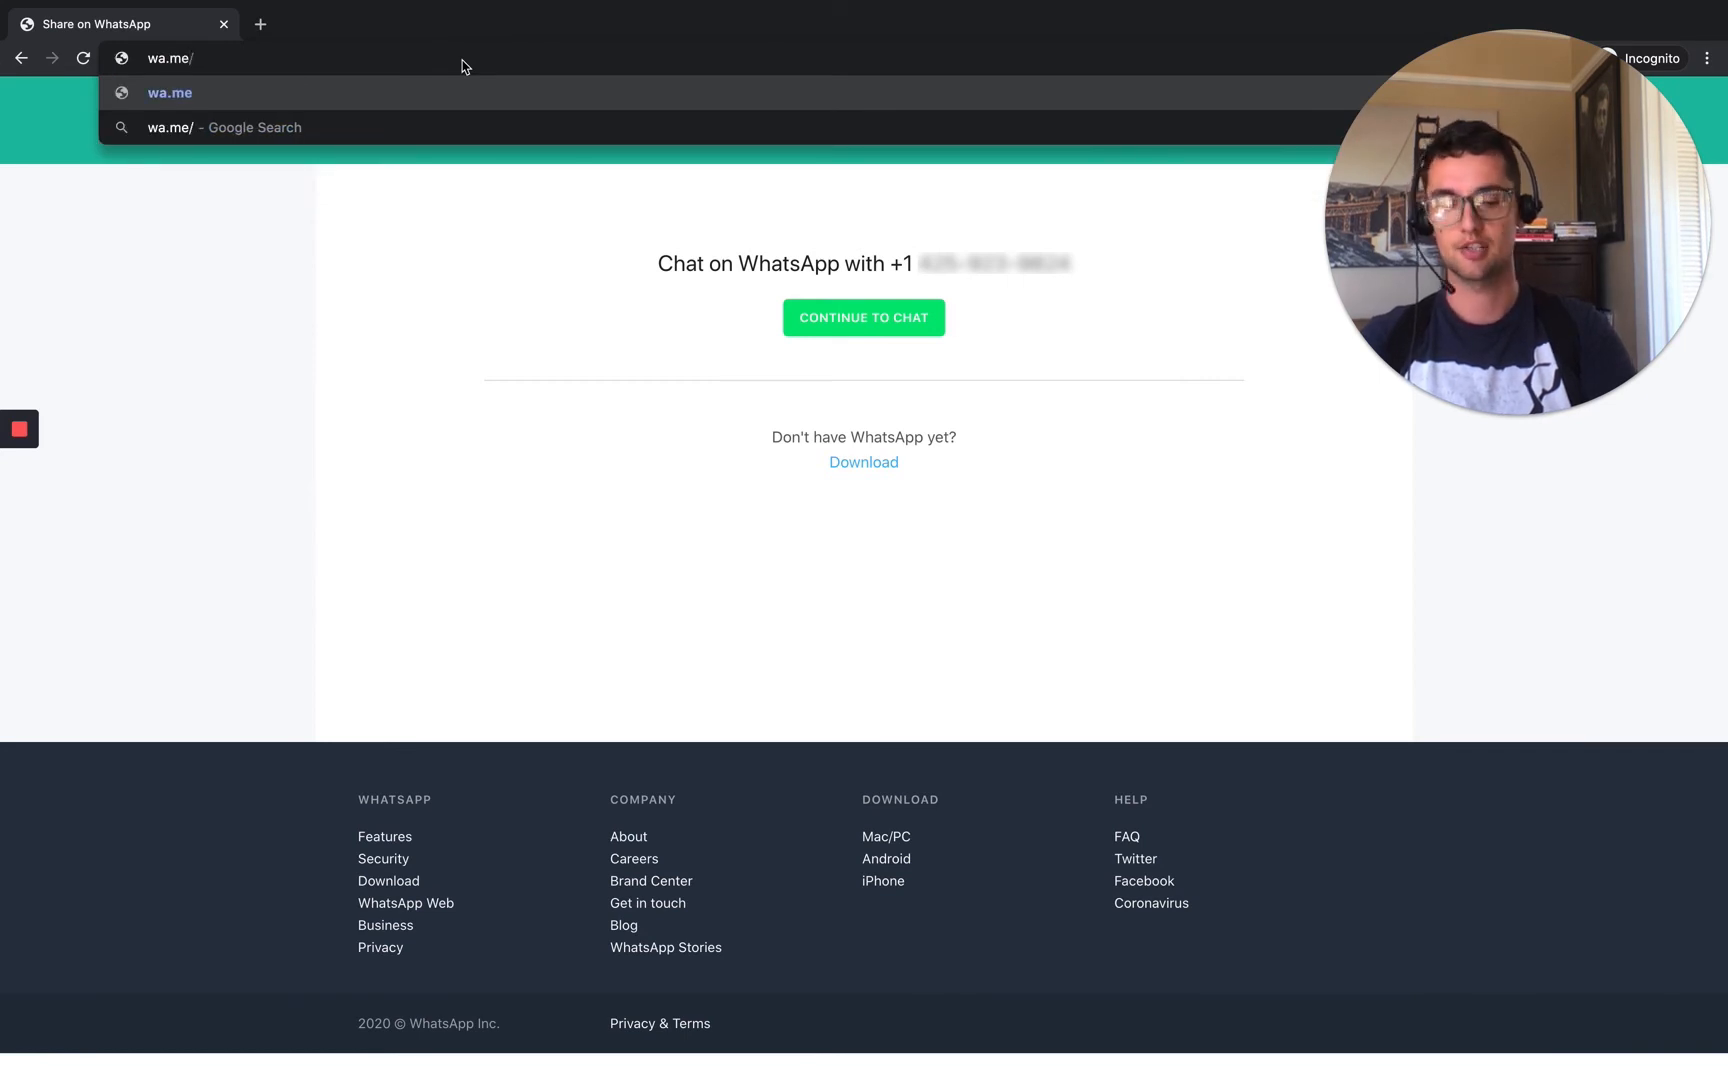
text(1)
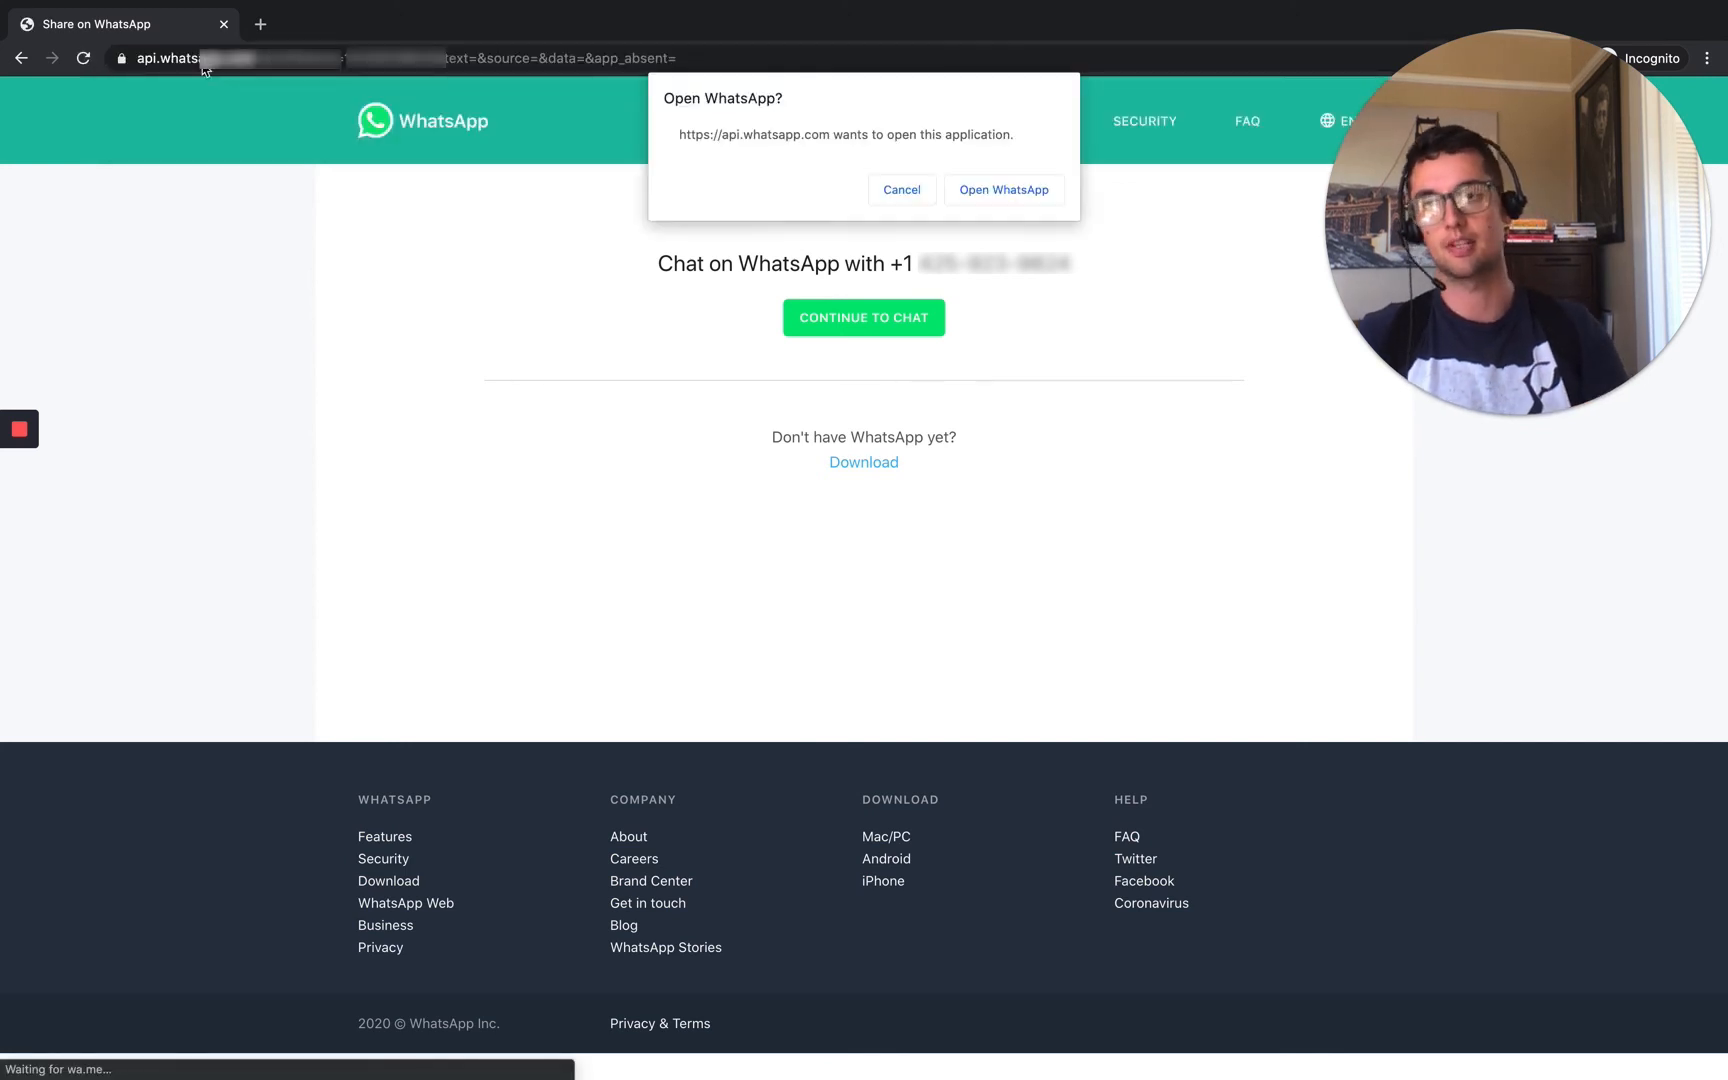
mouse_move(1018, 196)
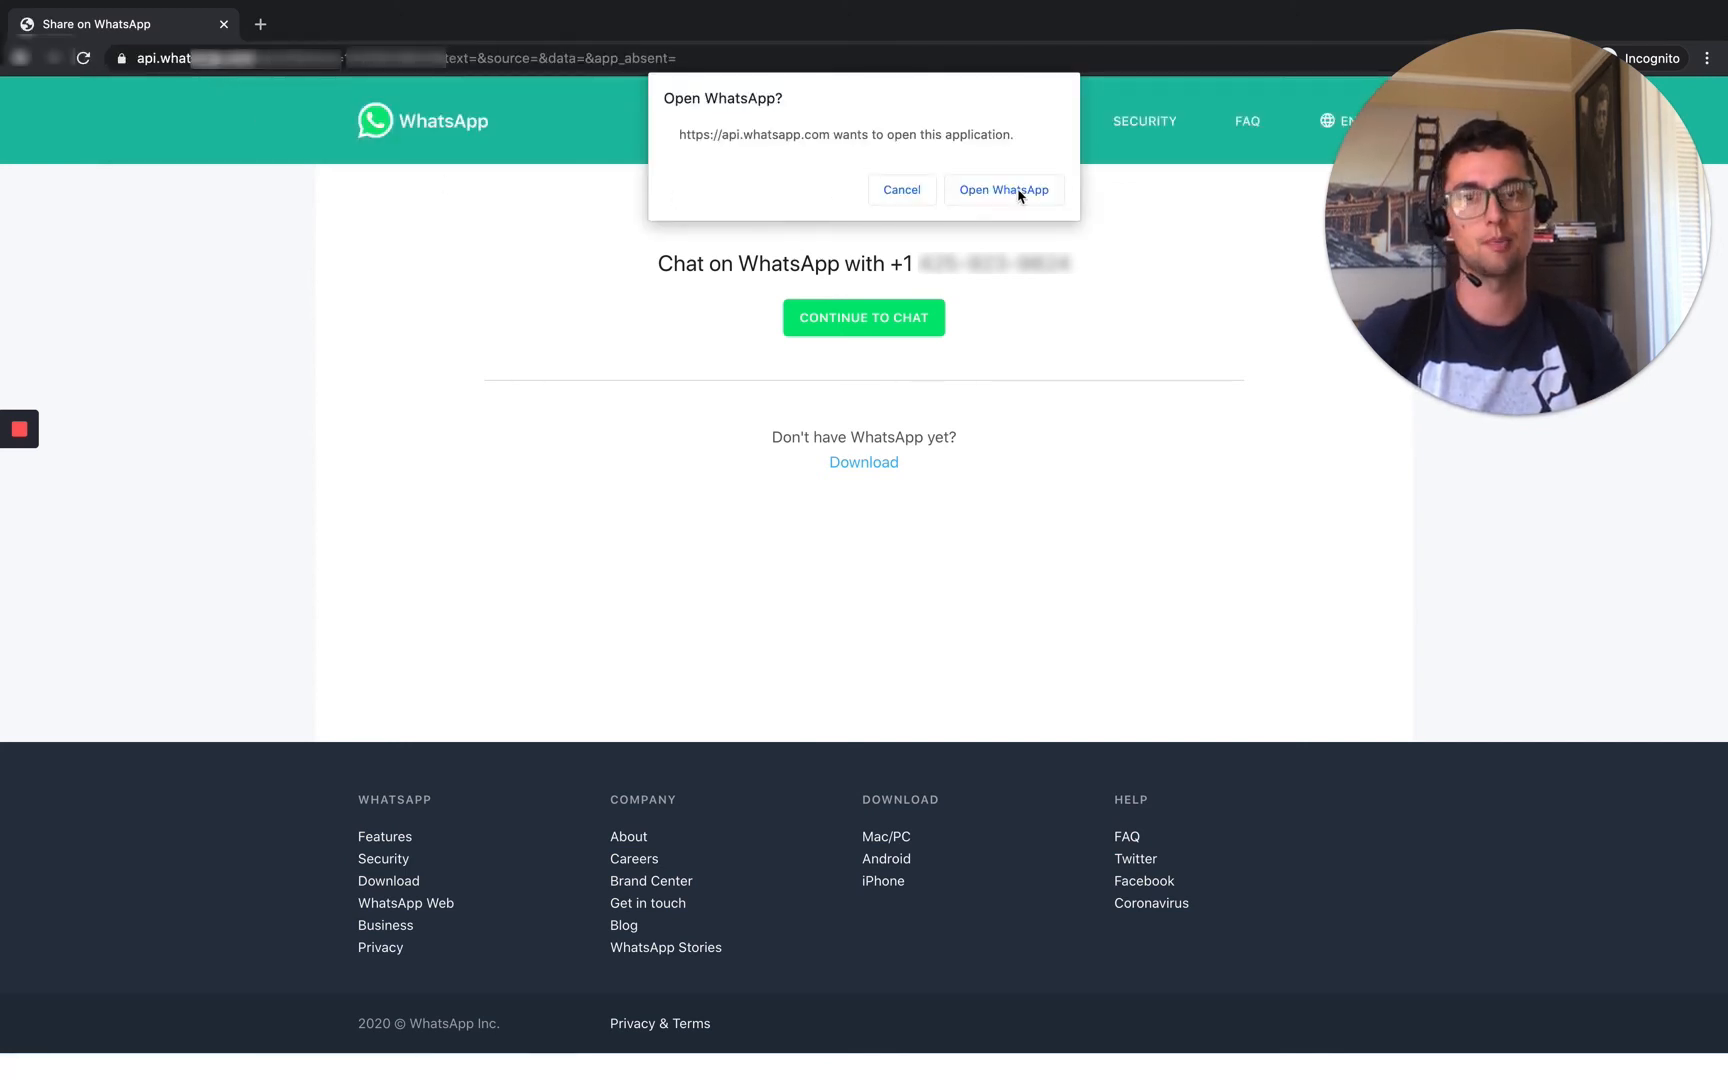
click(1002, 190)
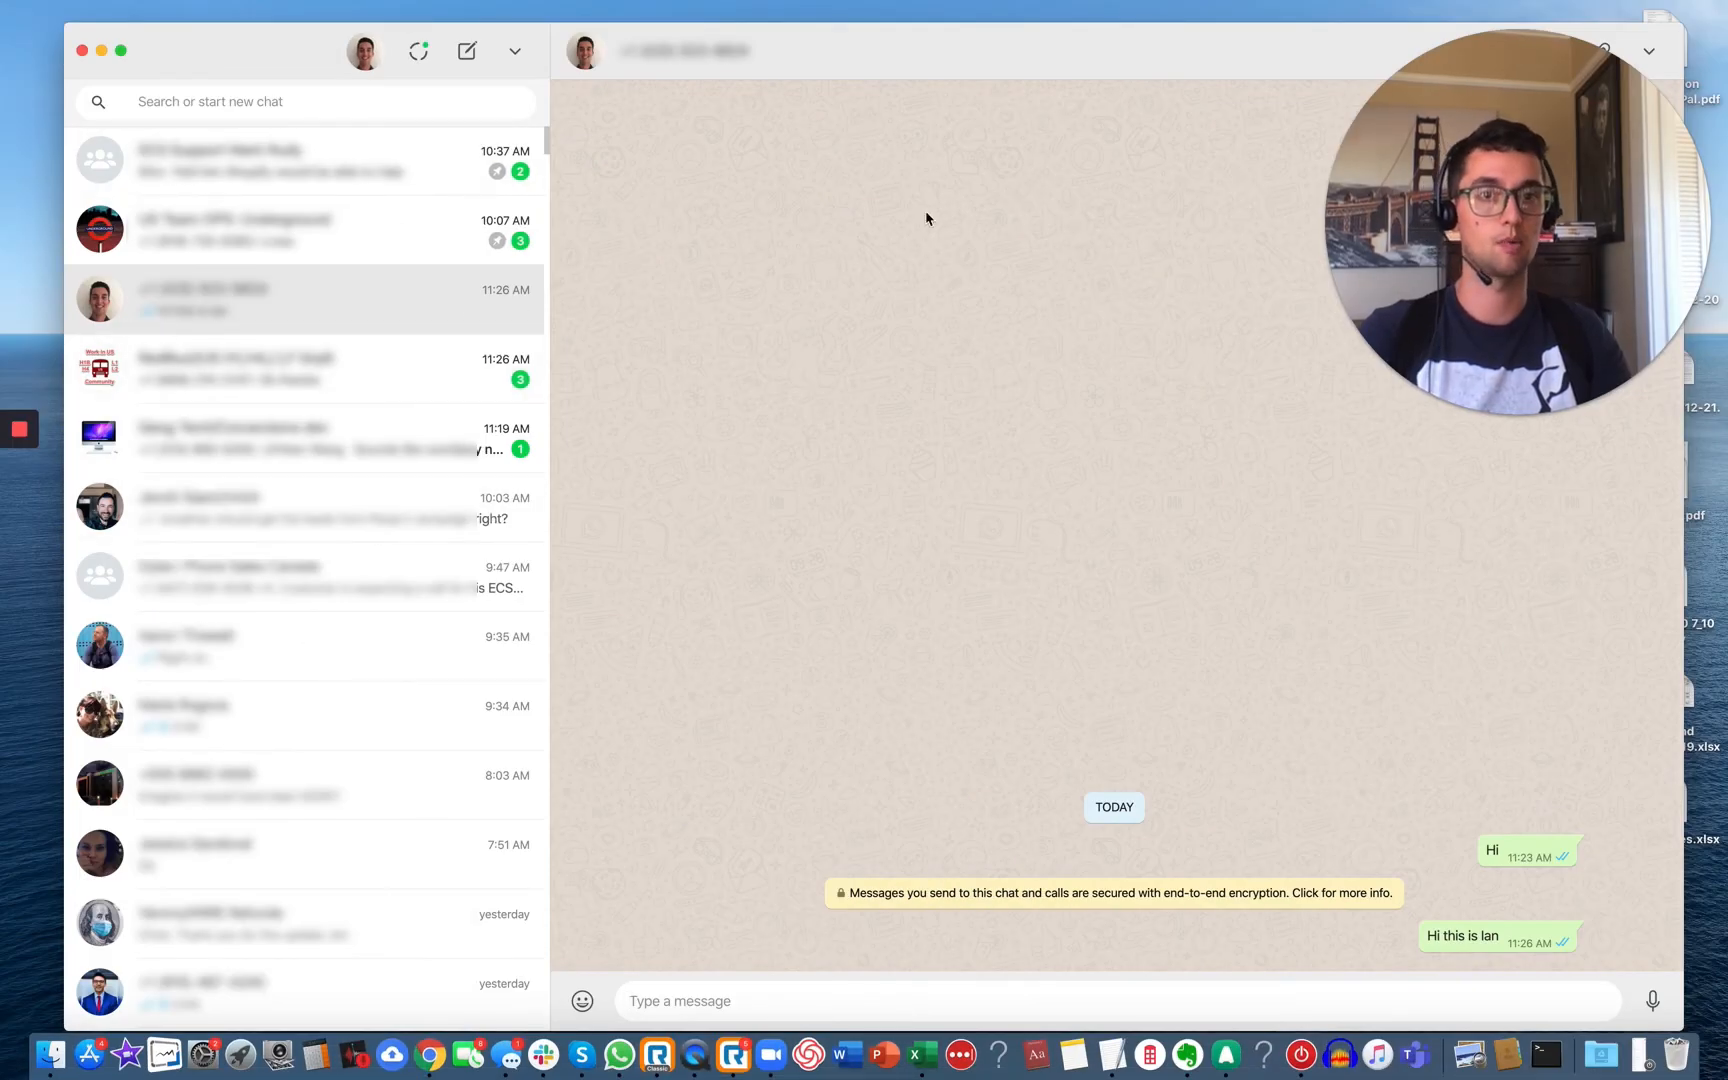
mouse_move(900, 332)
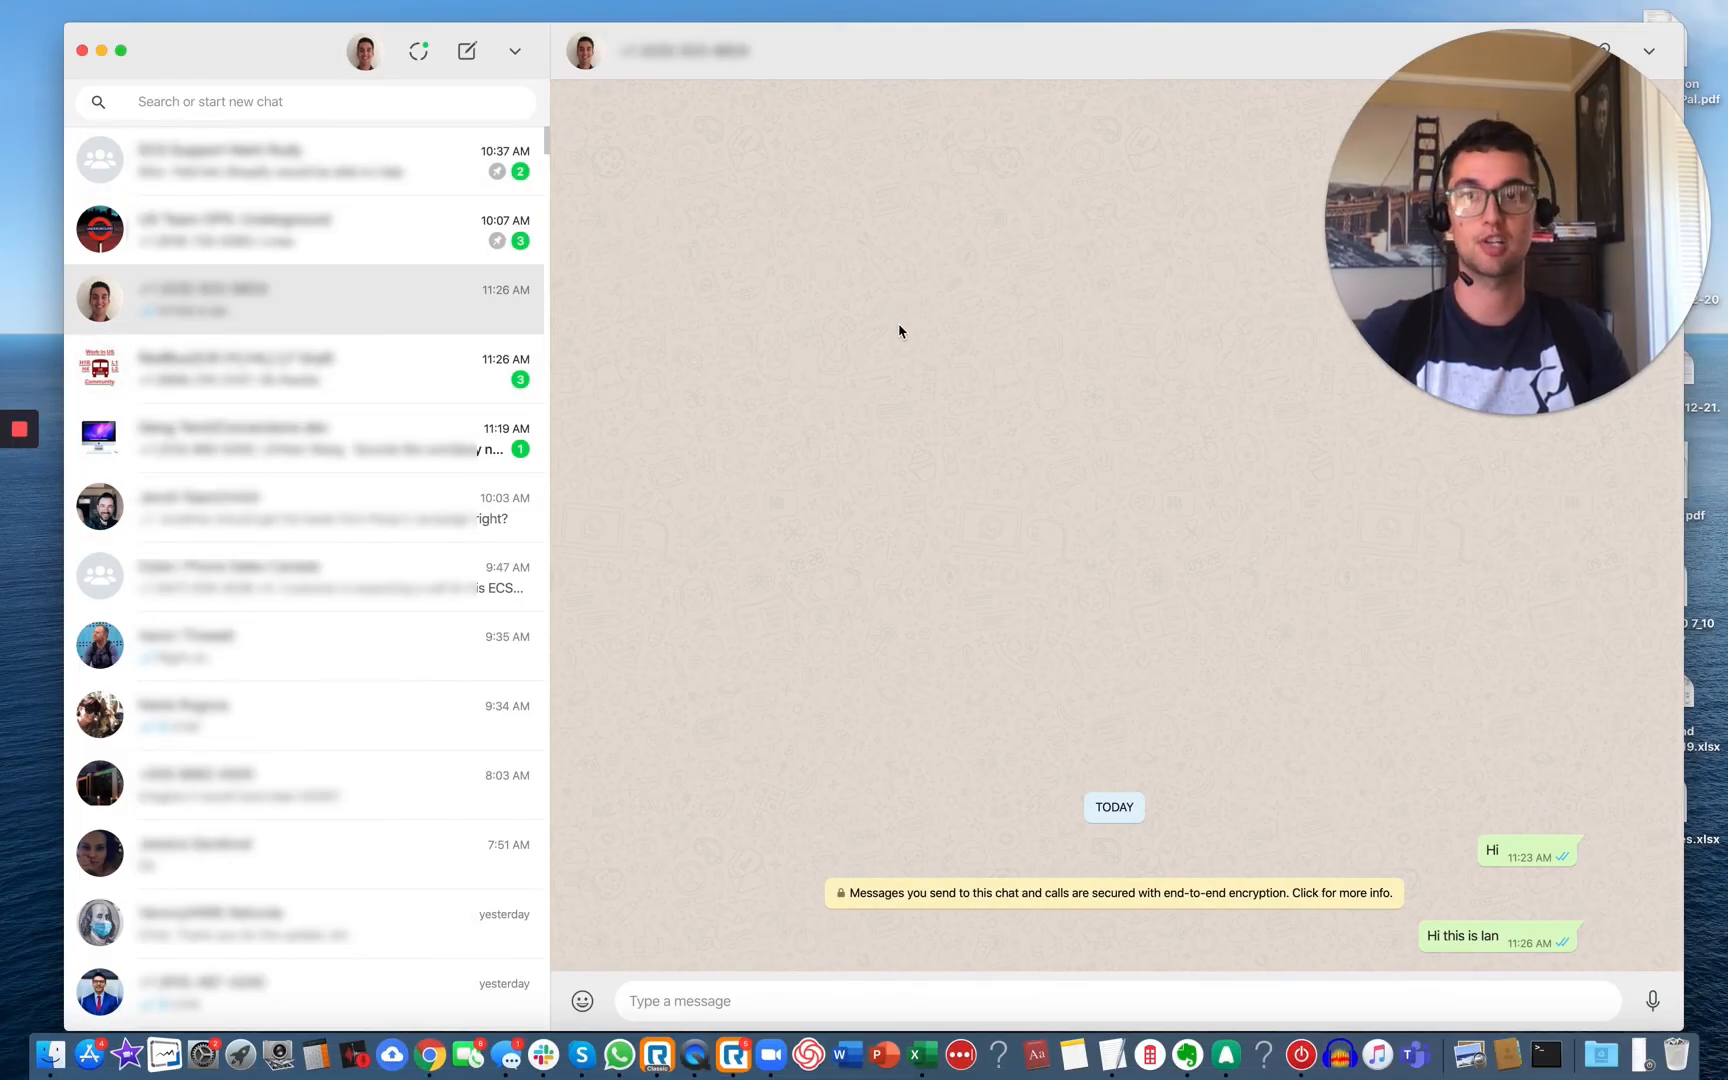